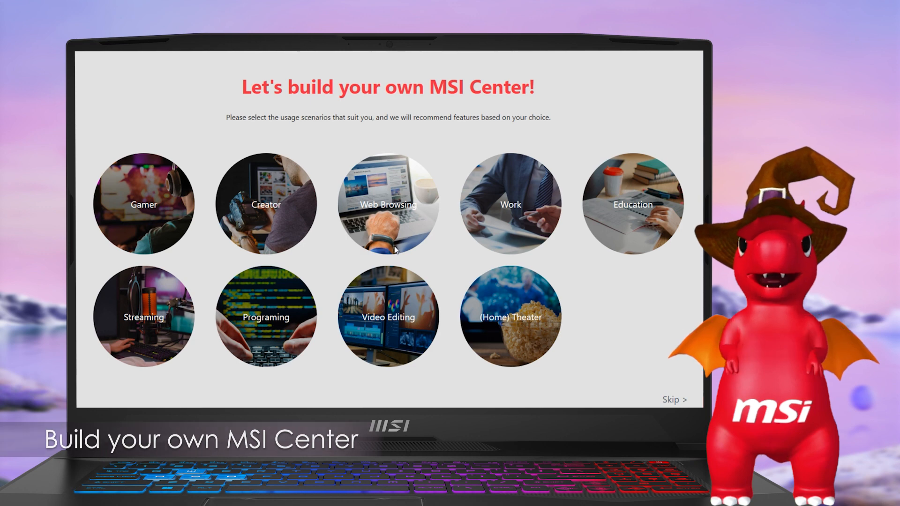
mouse_move(584, 330)
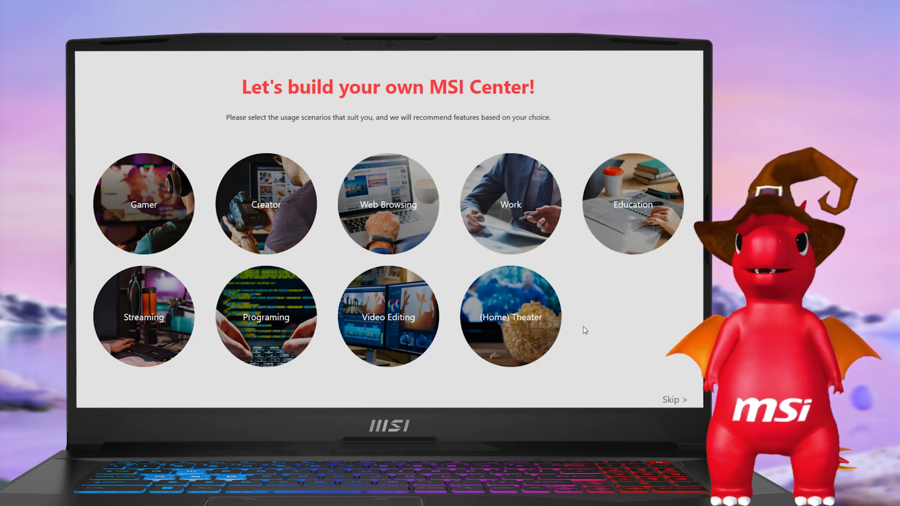
mouse_move(282, 373)
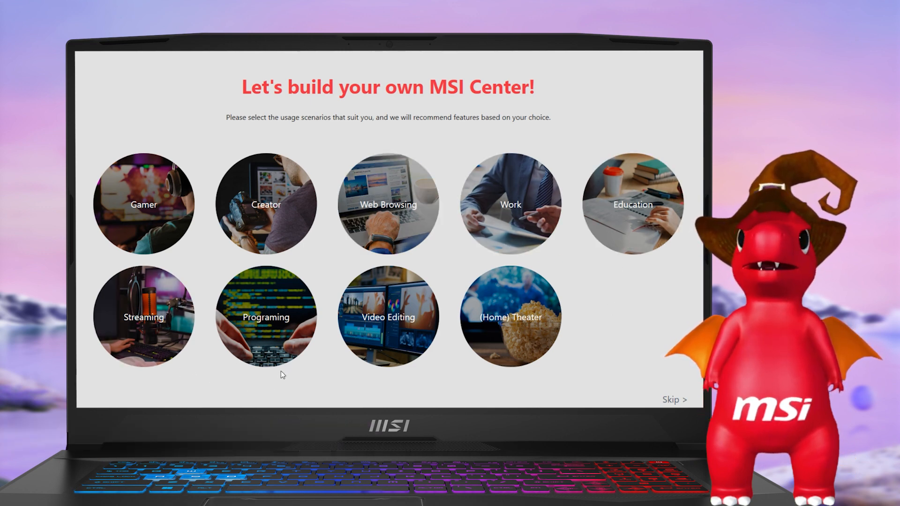
mouse_move(452, 390)
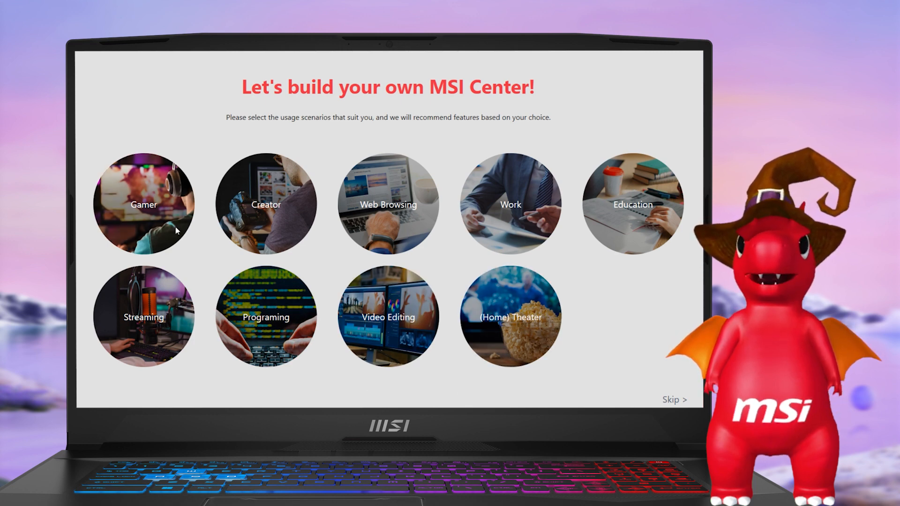
Choose the Gamer usage scenario and continue to the Feature Sets page
left_click(143, 203)
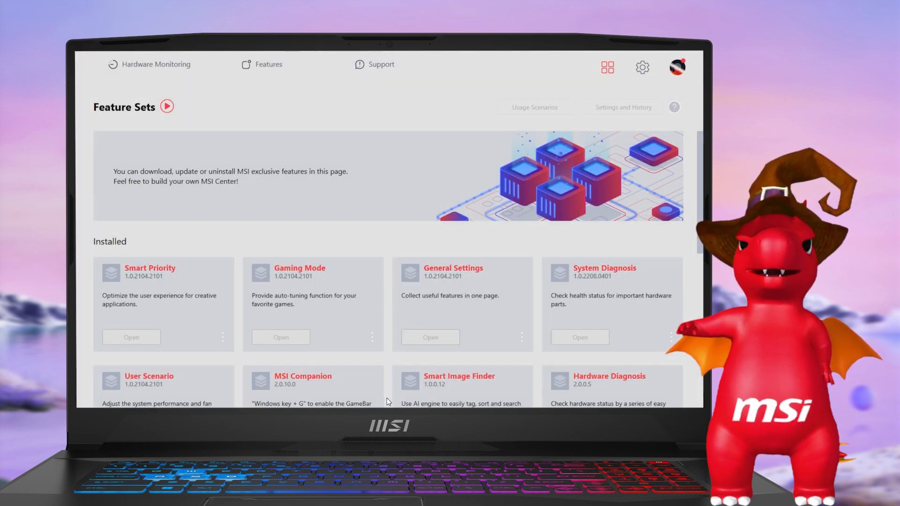
View Hardware Monitoring, then switch MSI Center to its dark theme from Feature Sets
left_click(155, 64)
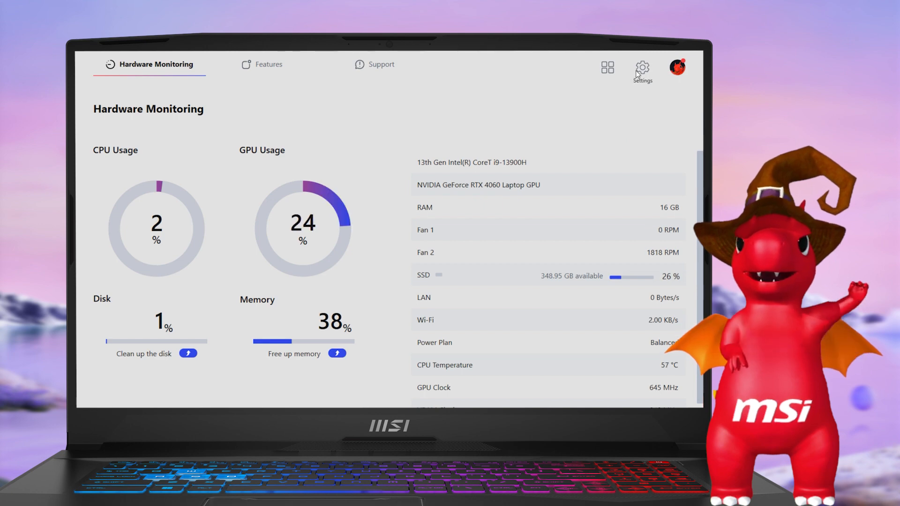
left_click(267, 64)
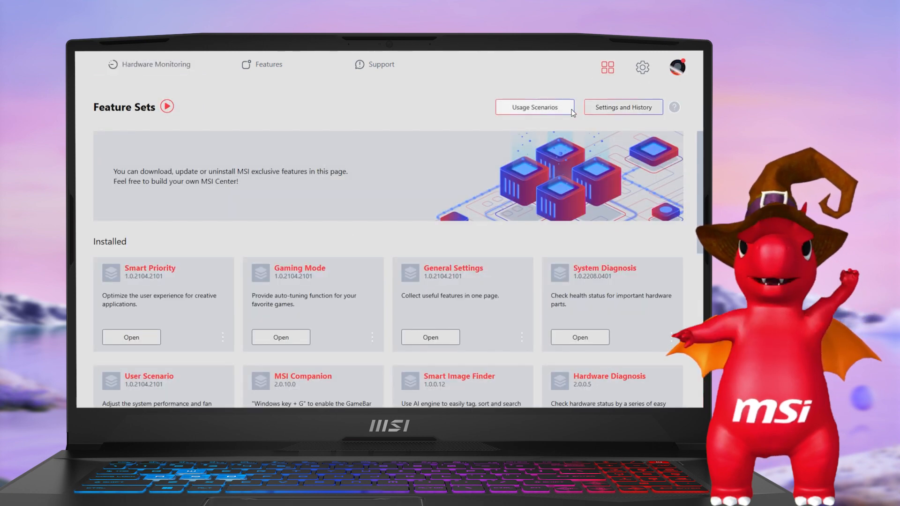
left_click(533, 107)
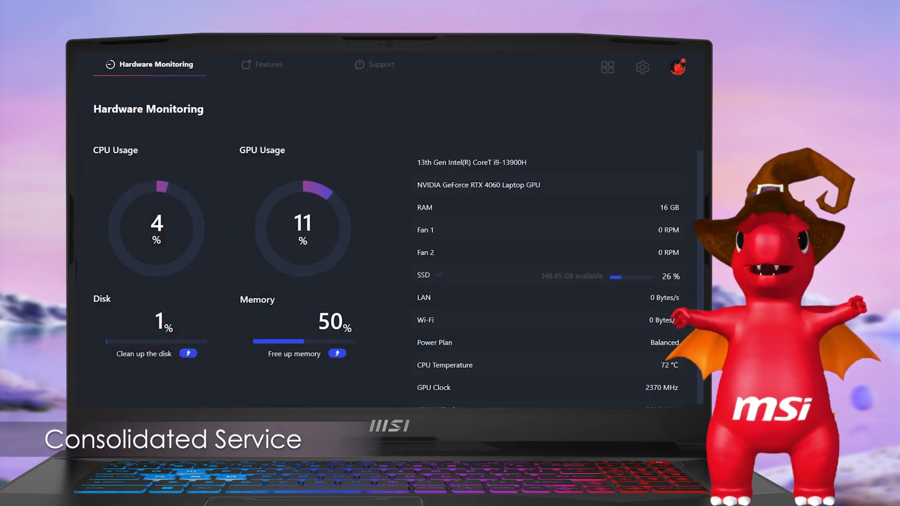
mouse_move(490, 197)
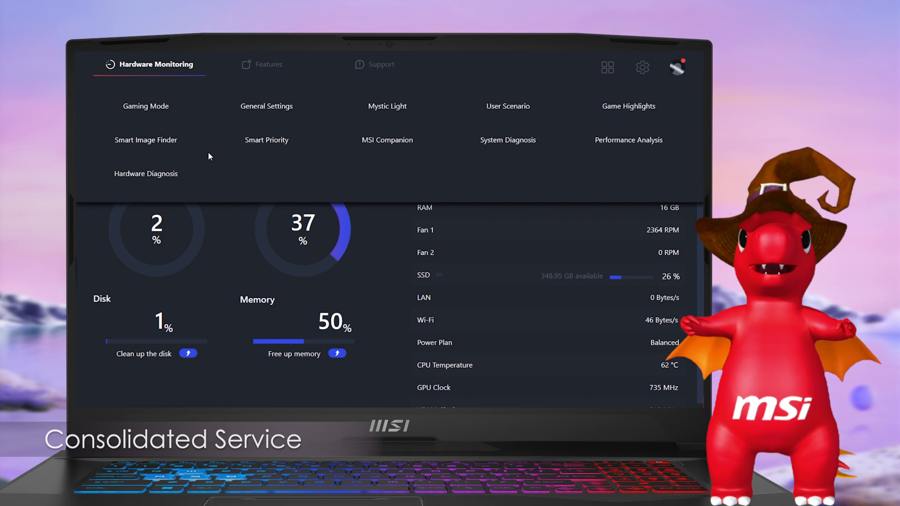
Bring up Performance Analysis with its CPU, RAM, disk and dGPU reports awaiting diagnosis
left_click(145, 173)
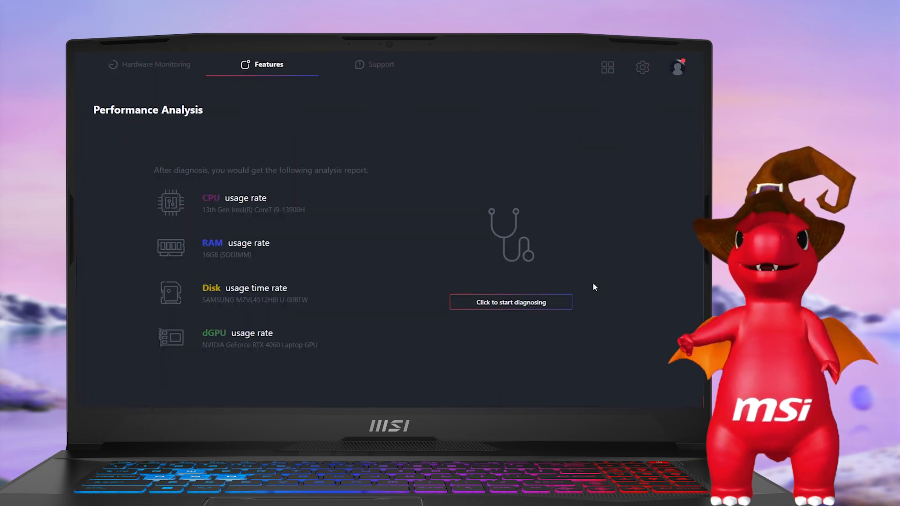
Run the diagnosis, review the CPU, memory, fan, disk and dGPU charts, then return to Hardware Monitoring
left_click(509, 301)
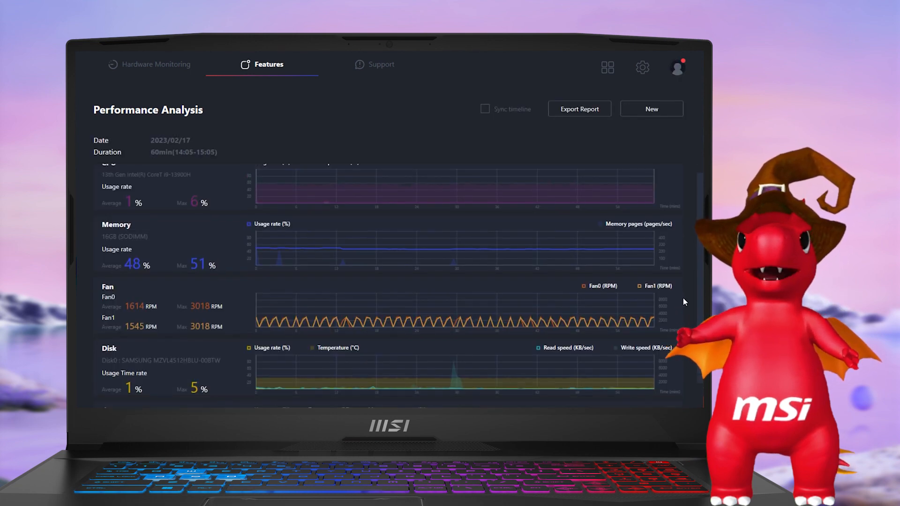
scroll("down", 3)
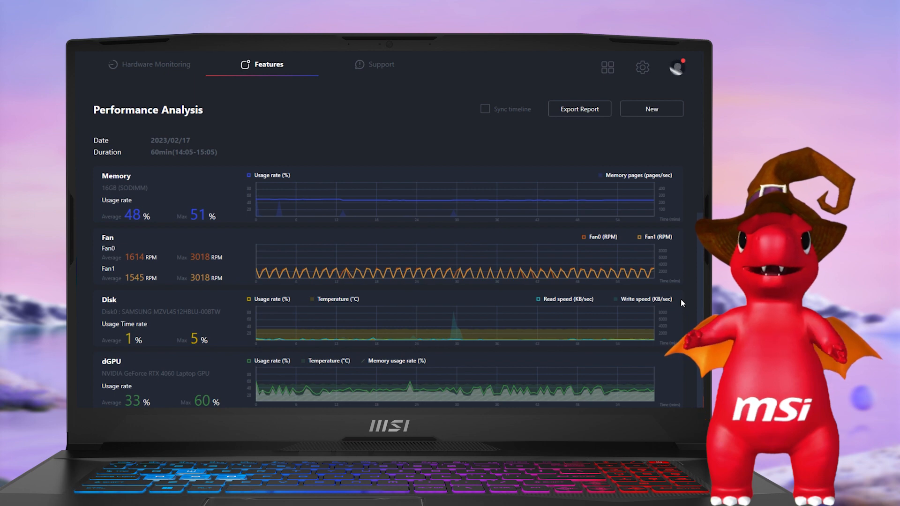
left_click(155, 64)
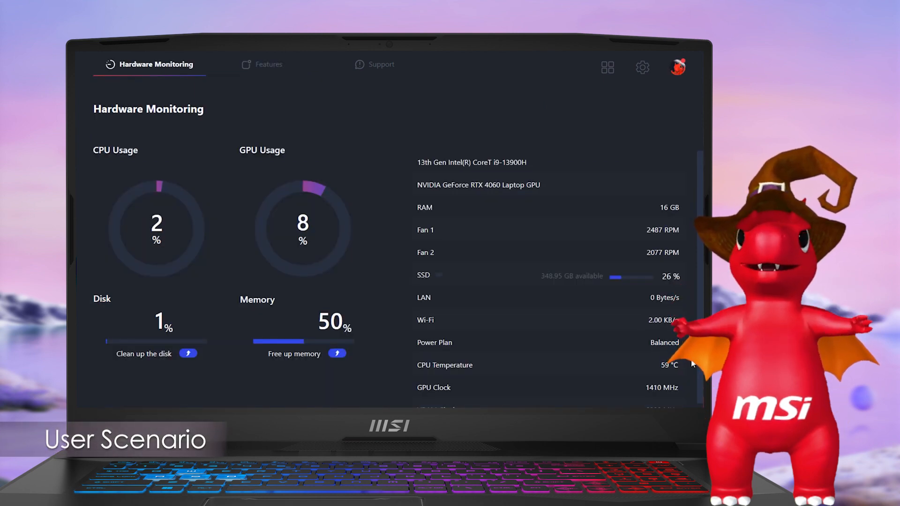
Bring up User Scenario showing Extreme Performance active and the Discrete Graphics GPU switch
left_click(267, 65)
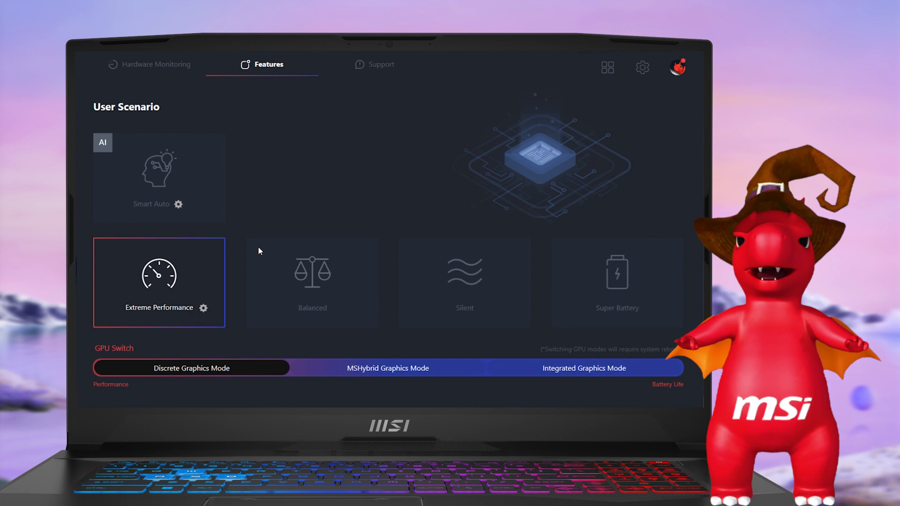
mouse_move(205, 293)
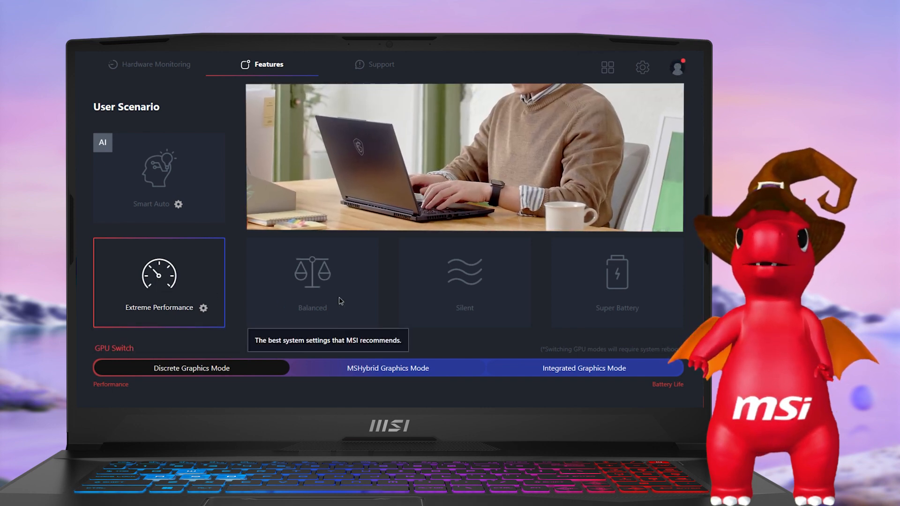
Make Smart Auto the active user scenario, keeping Discrete Graphics as the GPU mode
left_click(312, 281)
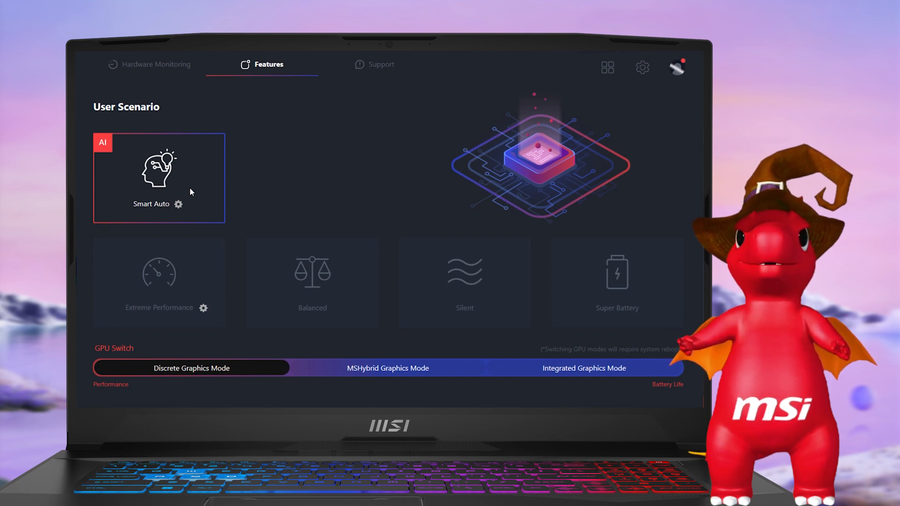
Head back toward Feature Sets with Discrete Graphics and Smart Auto still active
left_click(387, 367)
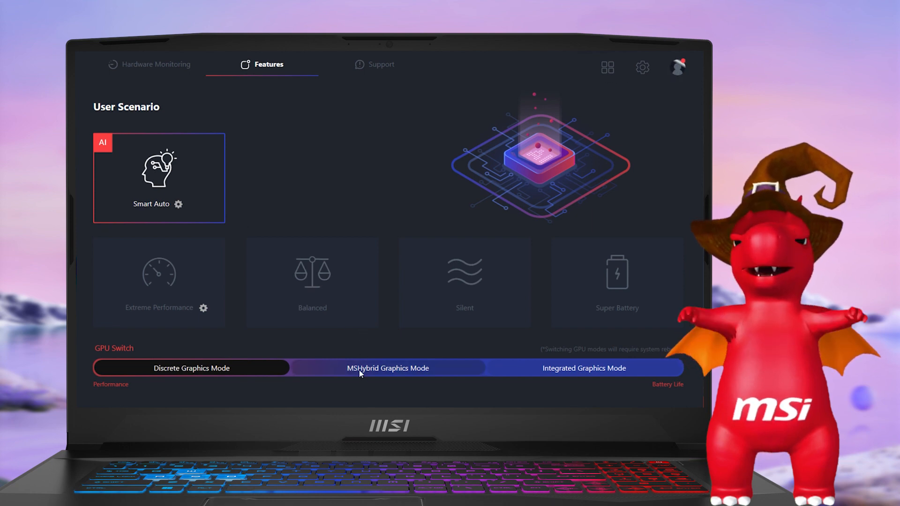
mouse_move(293, 376)
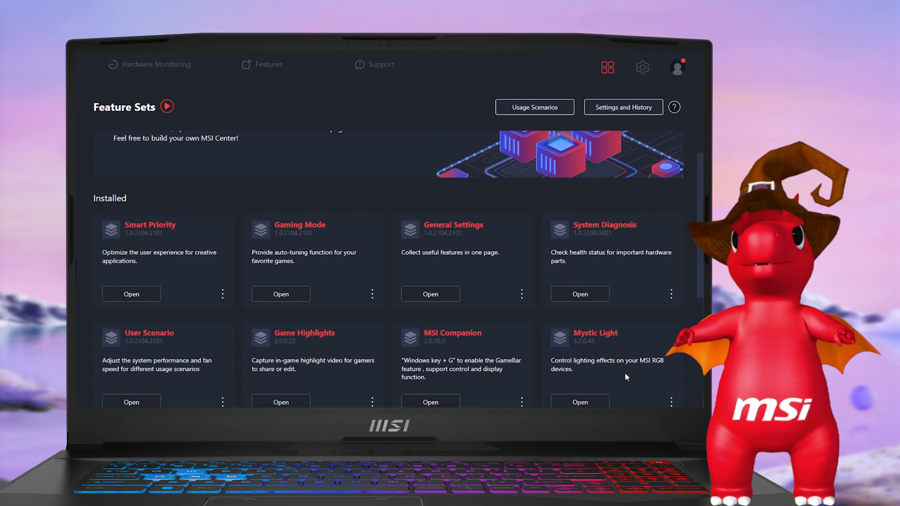
Give Mystic Light's Profile 1 the Wave lighting effect
left_click(267, 64)
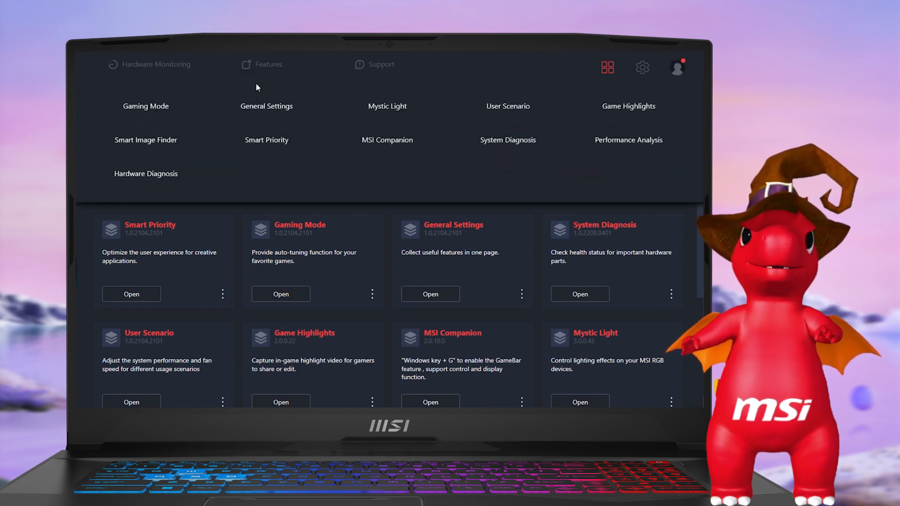
left_click(387, 106)
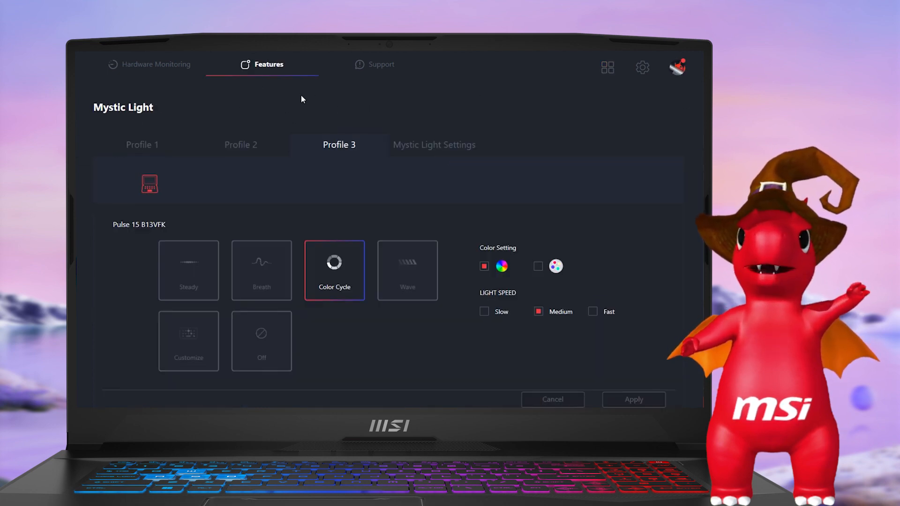
left_click(141, 145)
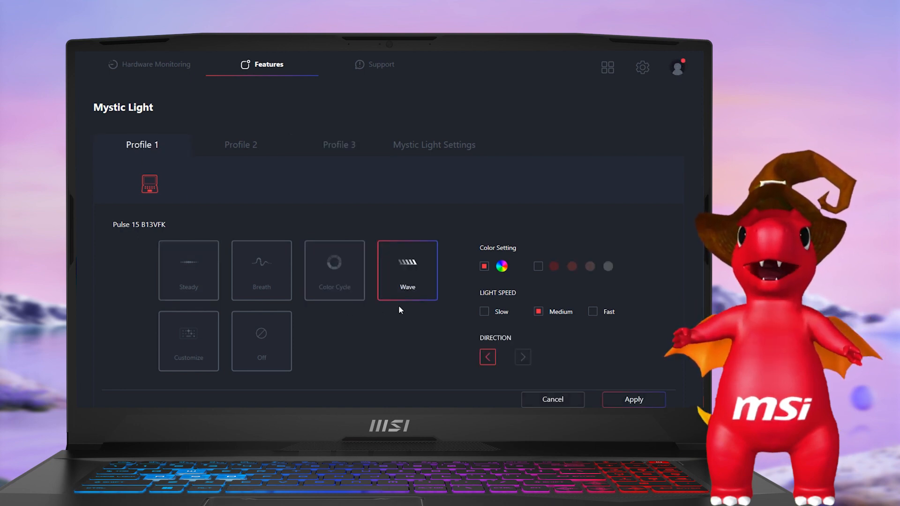
left_click(189, 341)
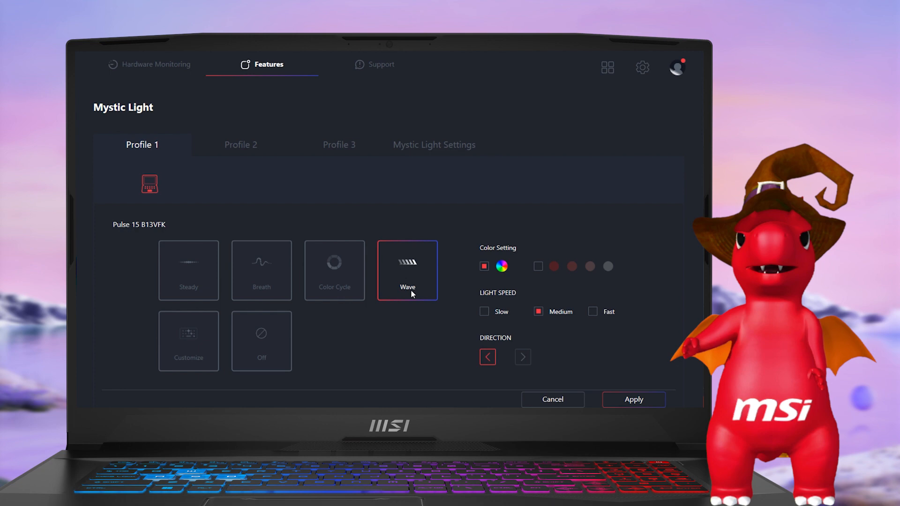
Apply the lighting change and move on to the General Settings page
left_click(634, 399)
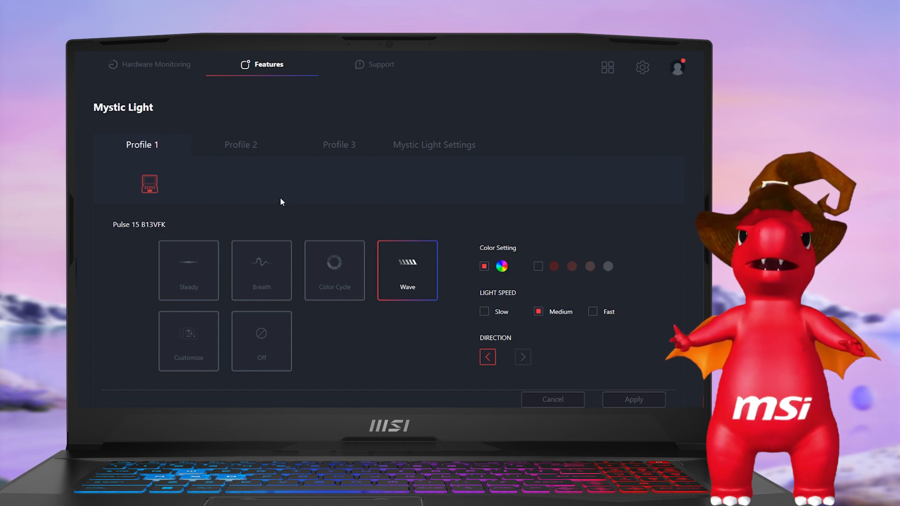
left_click(241, 145)
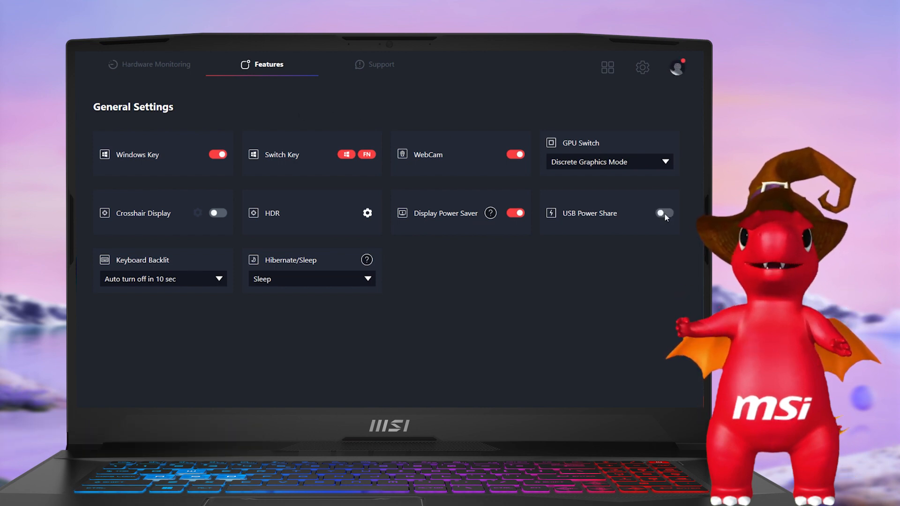
left_click(664, 213)
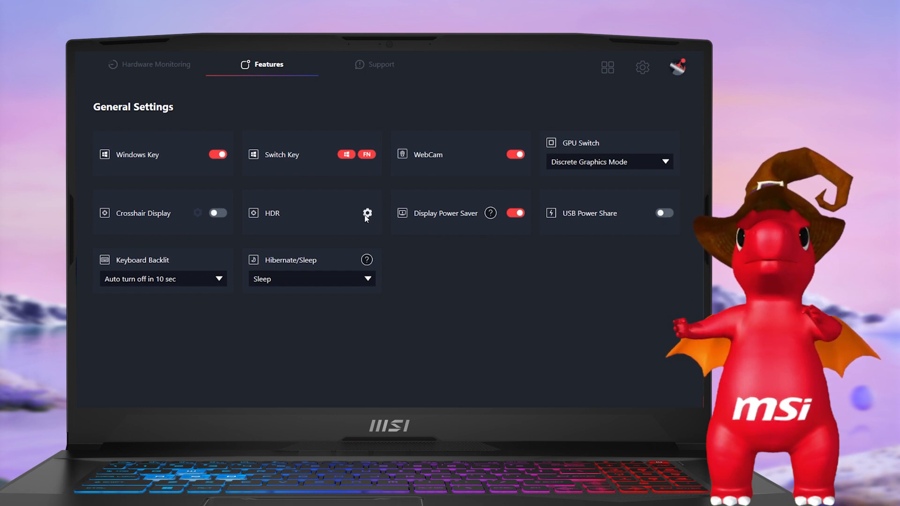
left_click(366, 213)
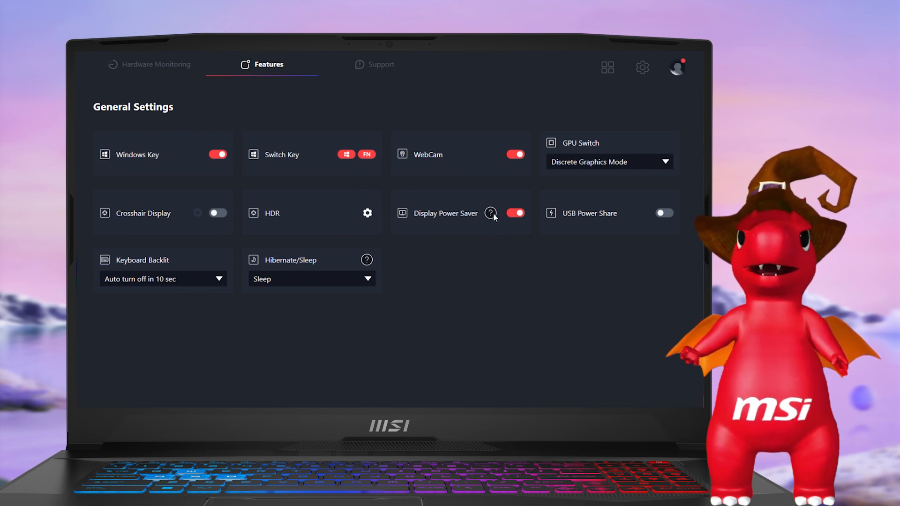
mouse_move(490, 212)
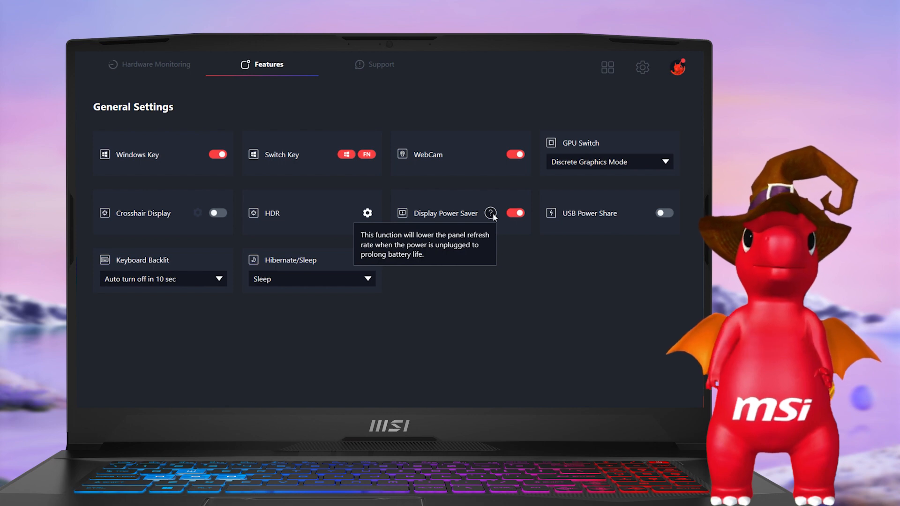
mouse_move(394, 269)
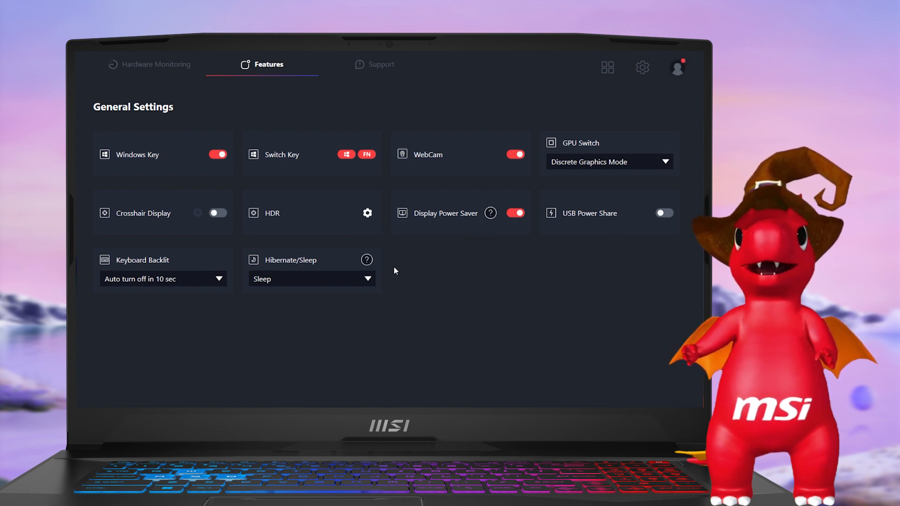
mouse_move(366, 259)
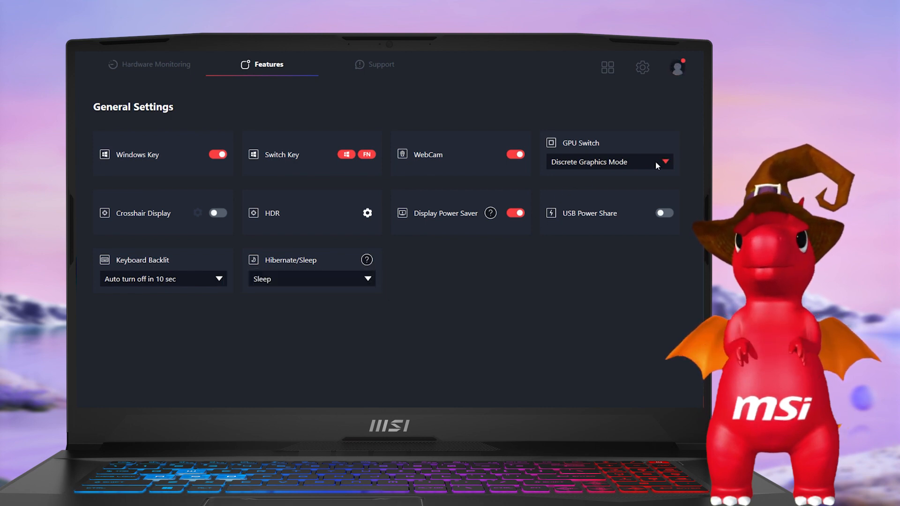
left_click(608, 162)
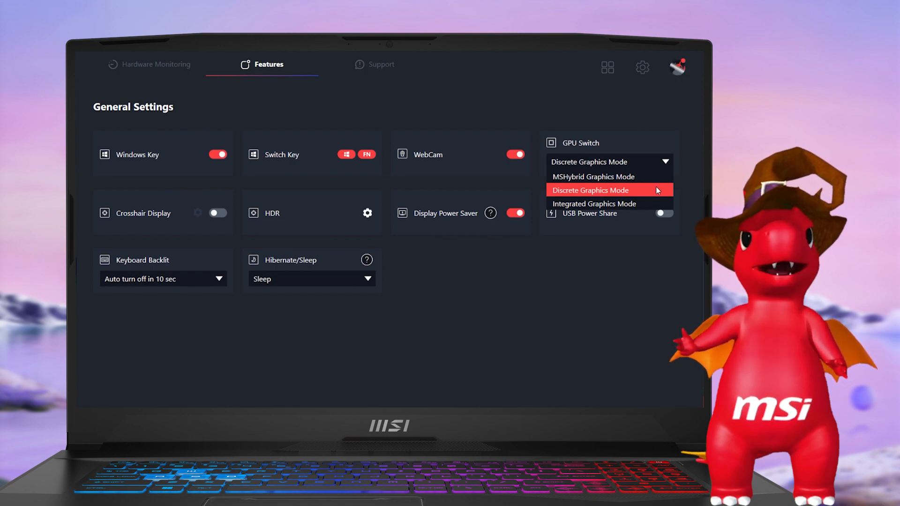
left_click(590, 190)
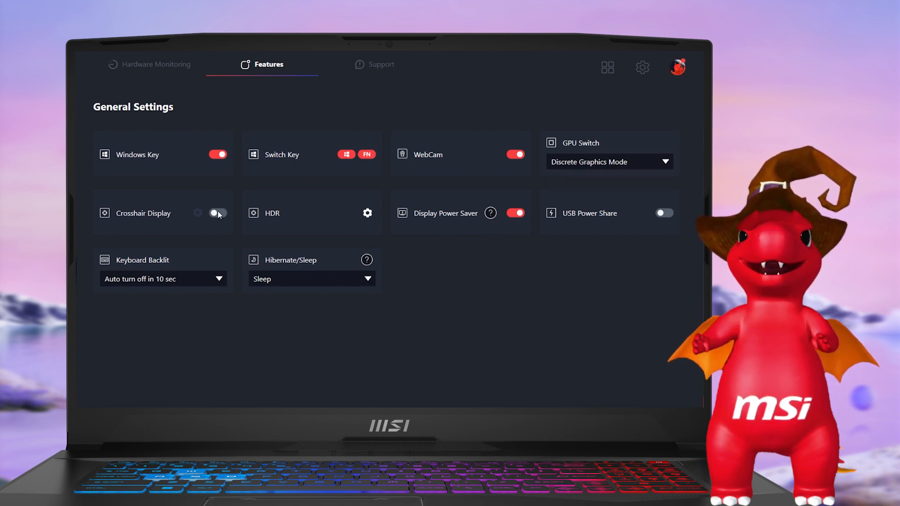
left_click(217, 212)
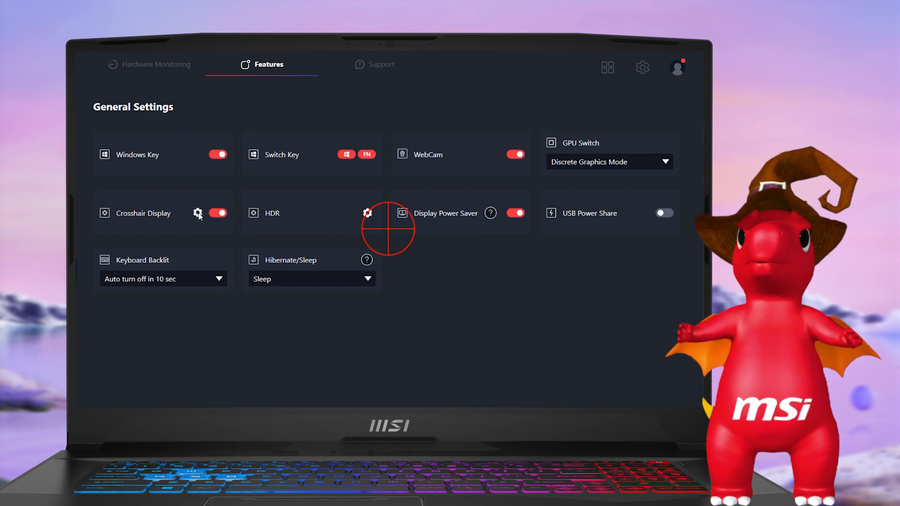
left_click(198, 212)
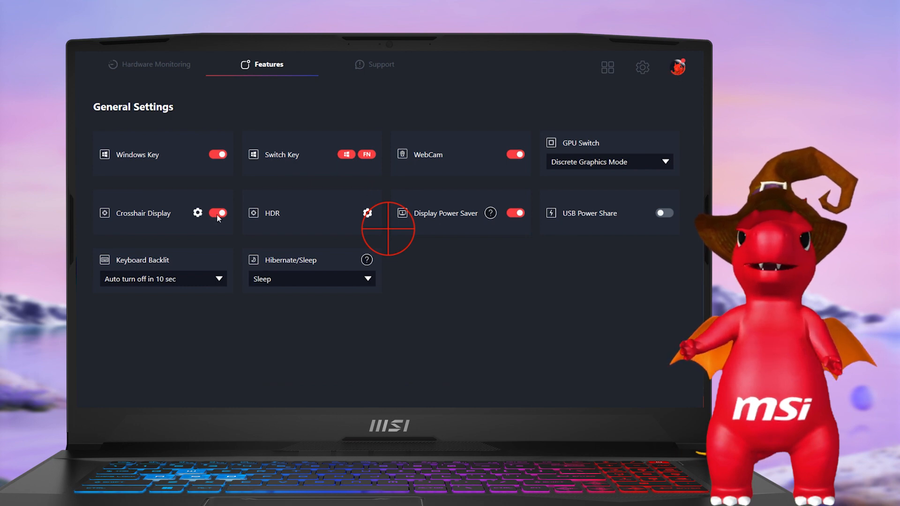
left_click(218, 213)
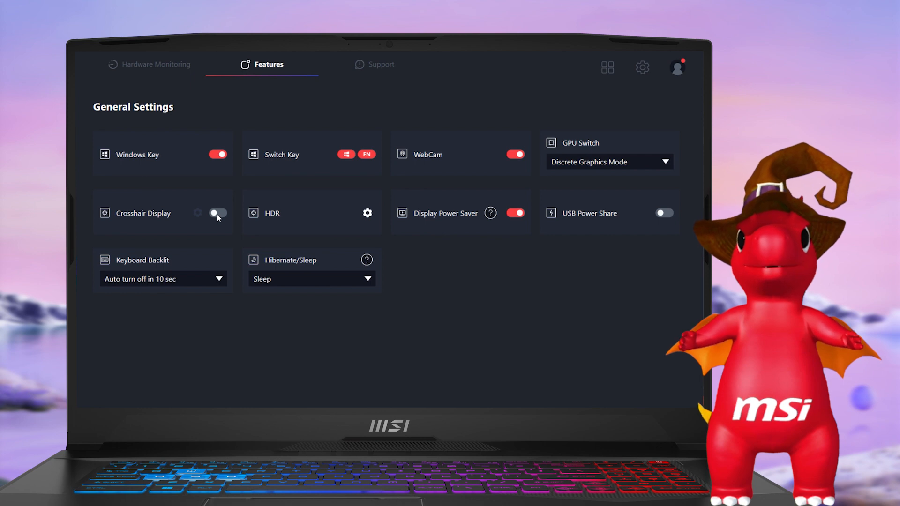
Pass through Hardware Monitoring and Features to reach MSI Sound Tune with both cancellations off
left_click(154, 64)
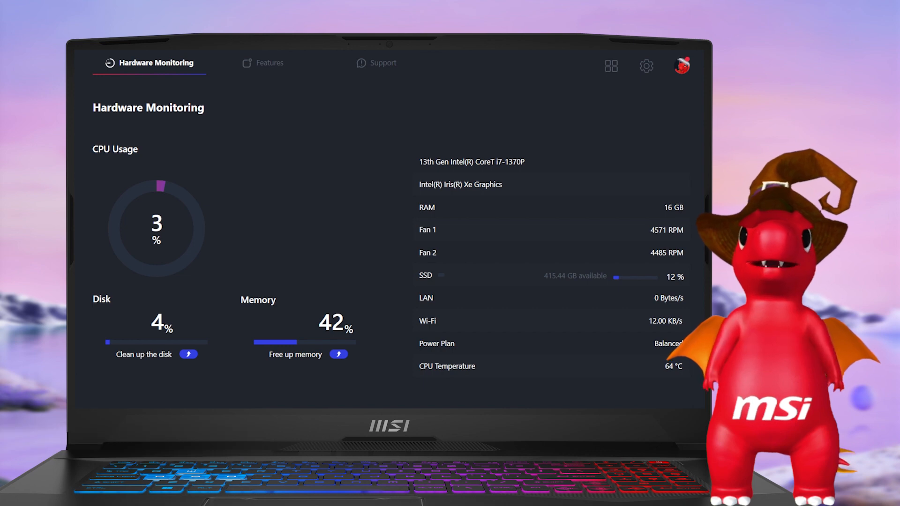
left_click(269, 62)
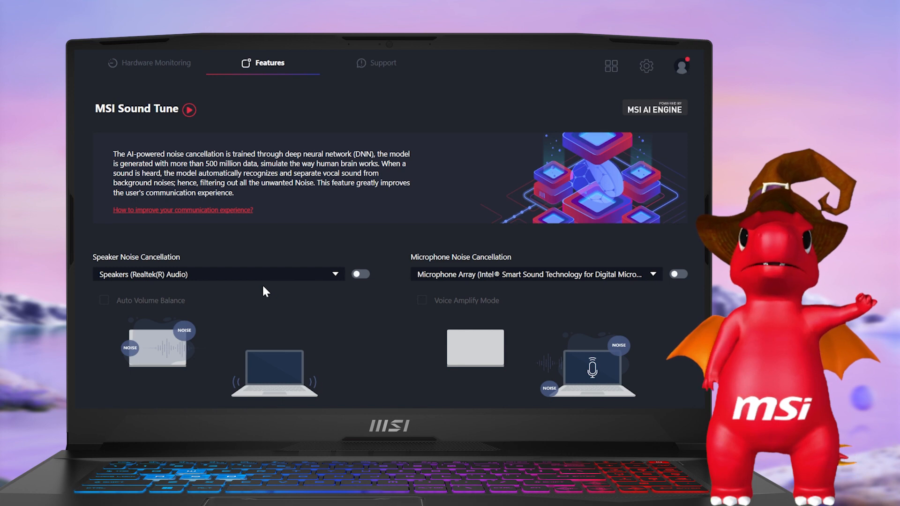
mouse_move(465, 291)
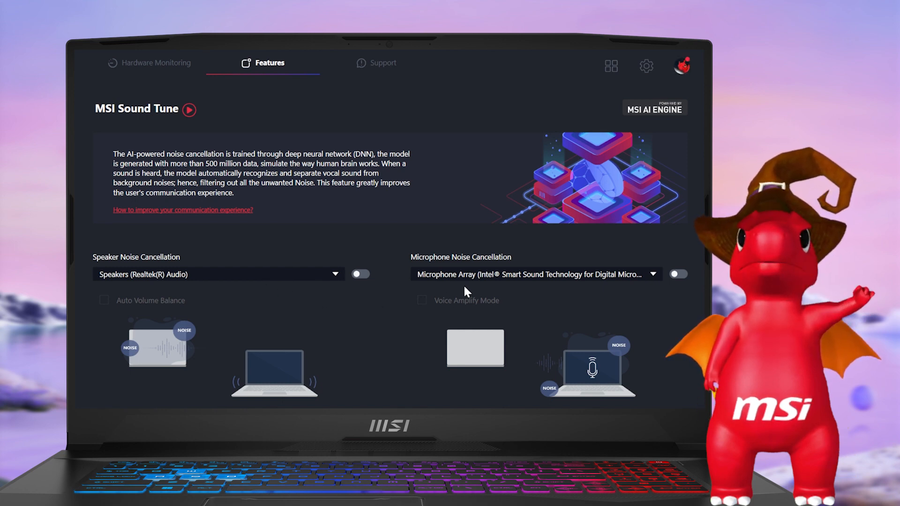
Enable speaker and microphone noise cancellation, Voice Amplify Mode and Auto Volume Balance
left_click(360, 274)
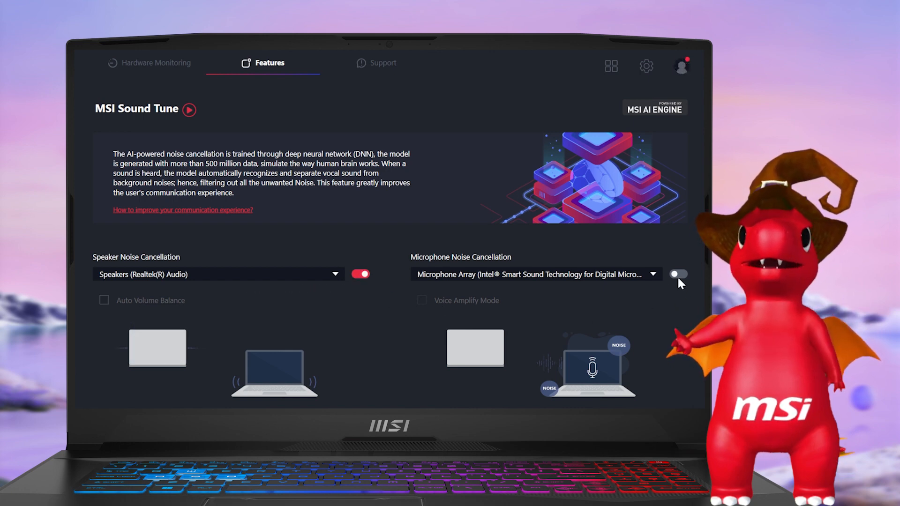
left_click(677, 274)
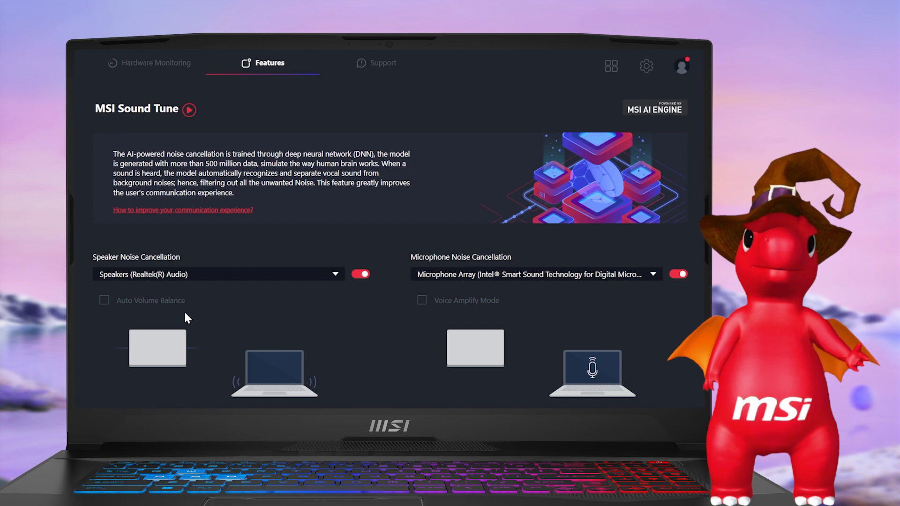
mouse_move(257, 336)
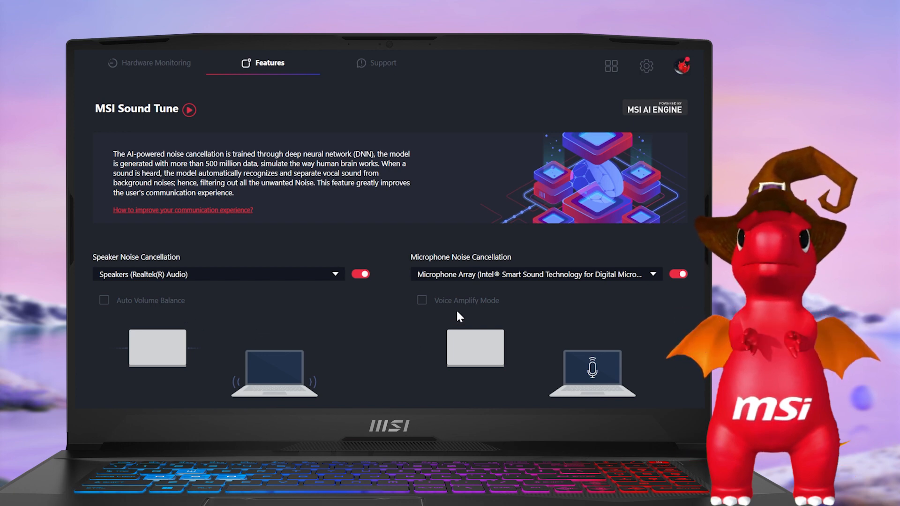
mouse_move(422, 308)
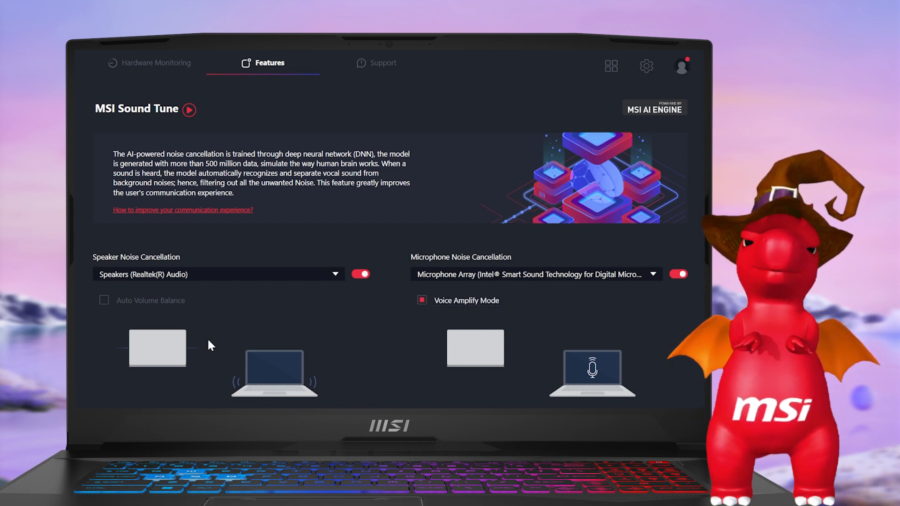
mouse_move(104, 299)
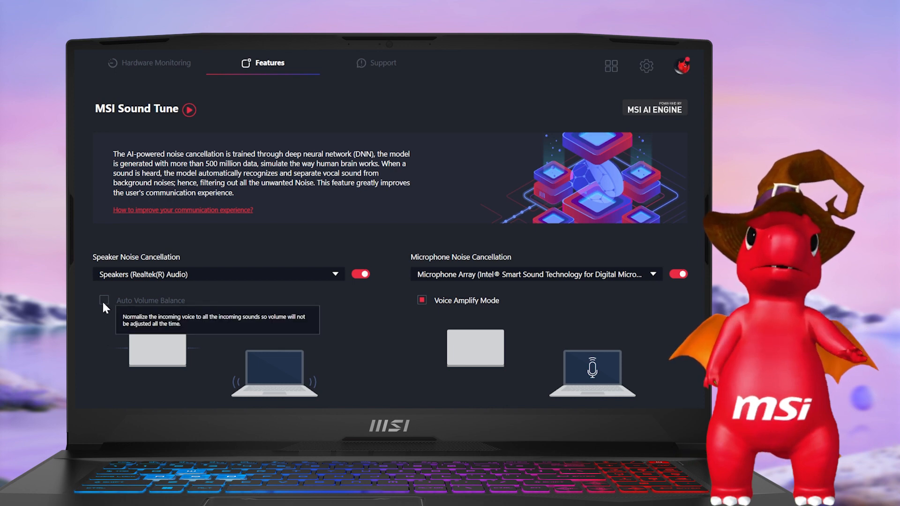
left_click(104, 300)
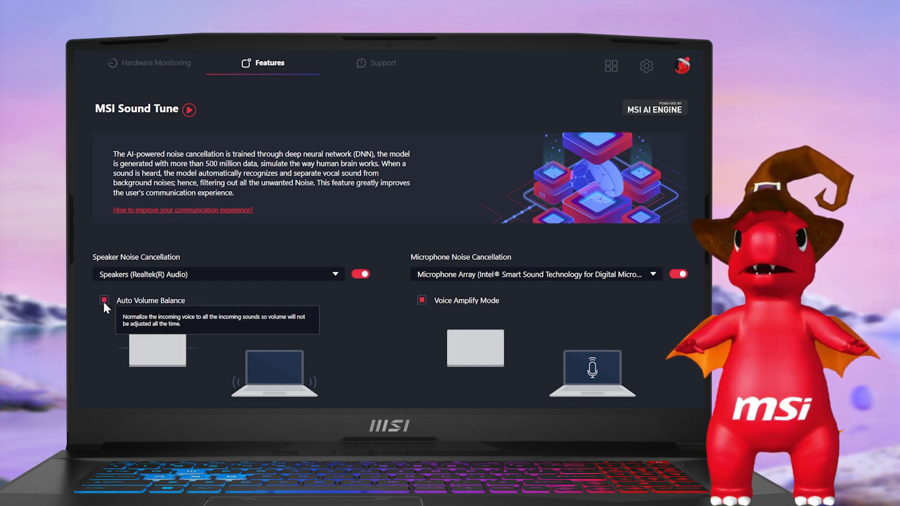